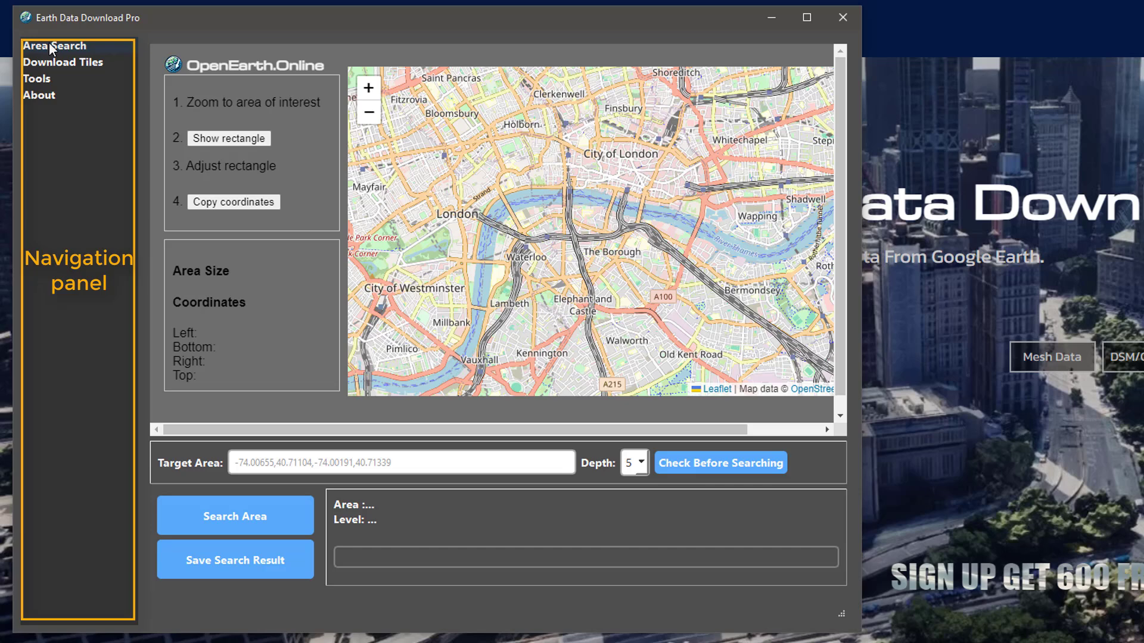
- Show a 0.5 x 0.4 km selection rectangle over Lower Manhattan near City Hall
{"action": "left_click", "coordinate": [64, 62]}
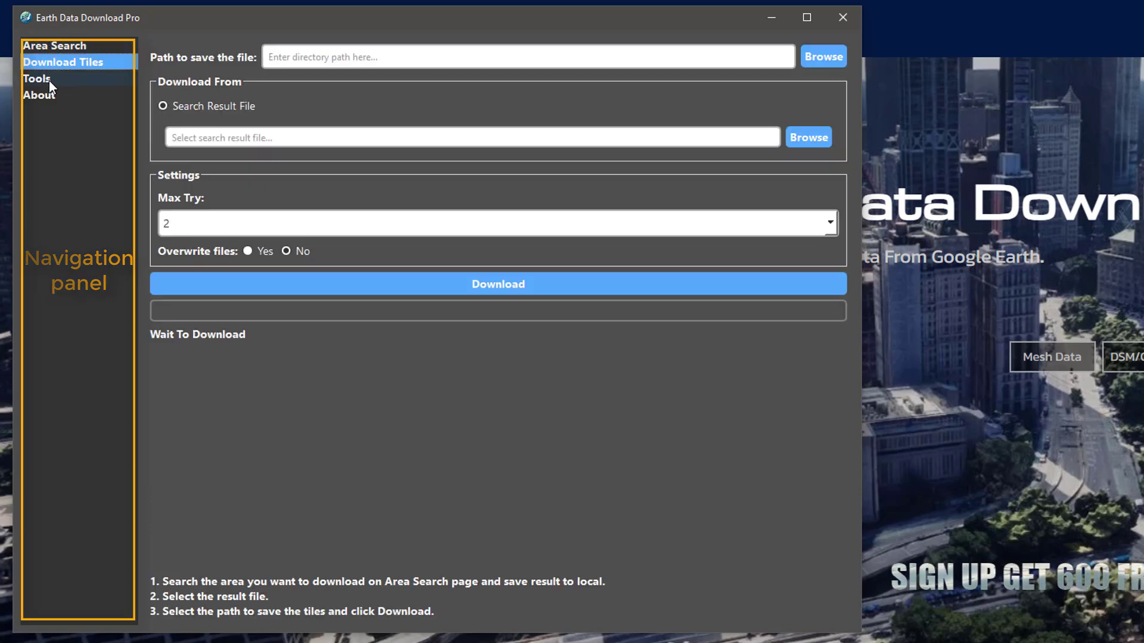
{"action": "left_click", "coordinate": [39, 94]}
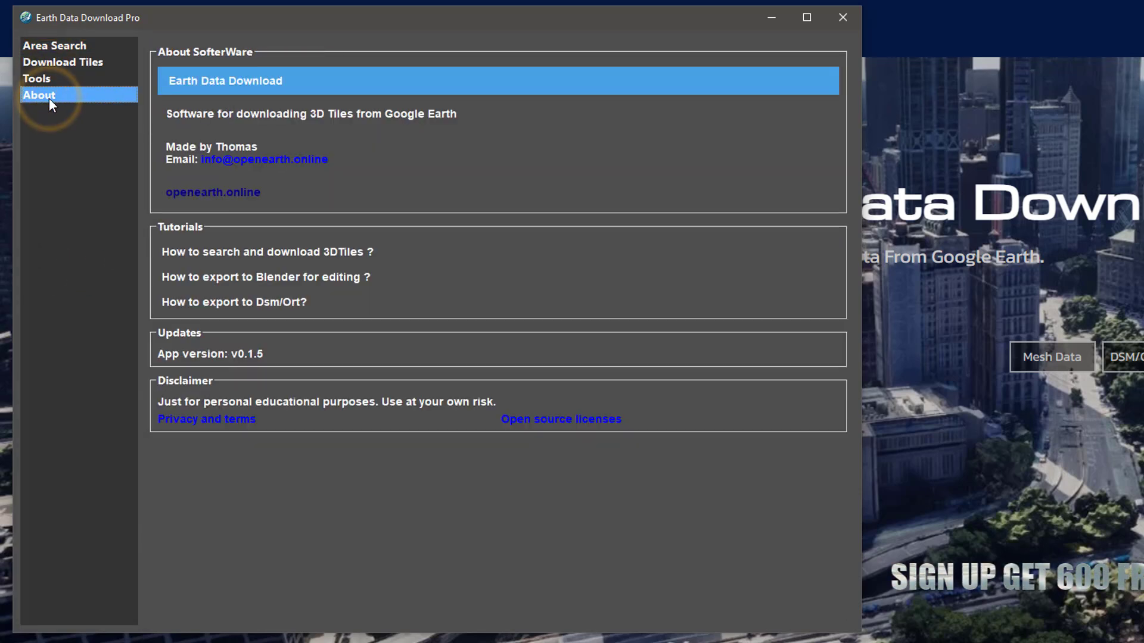
{"action": "left_click", "coordinate": [53, 45]}
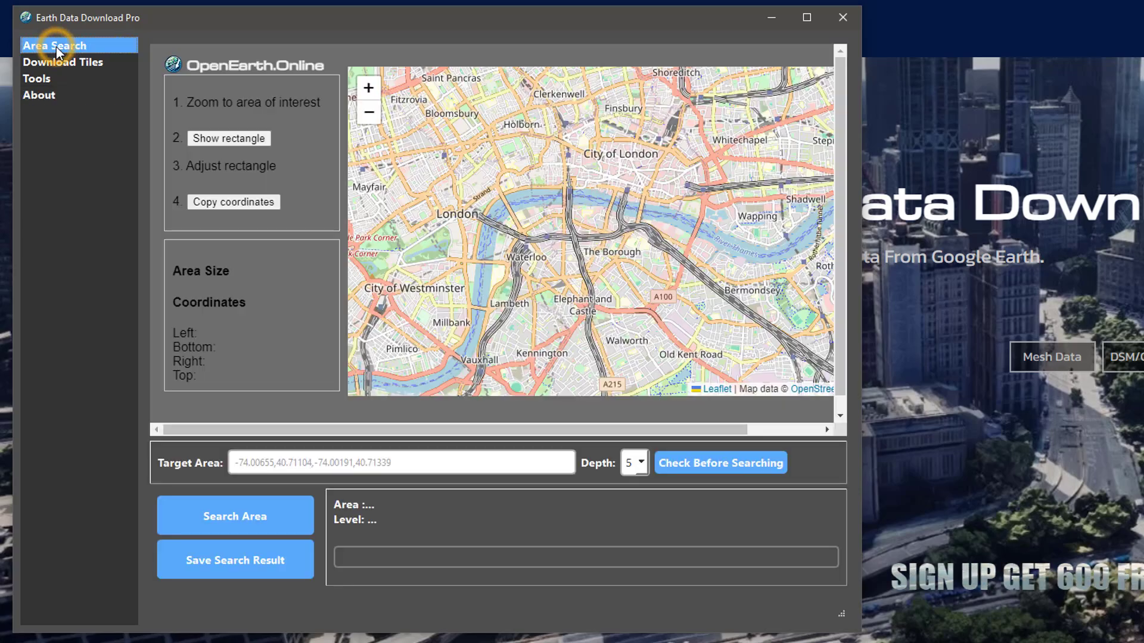
{"action": "mouse_move", "coordinate": [568, 244]}
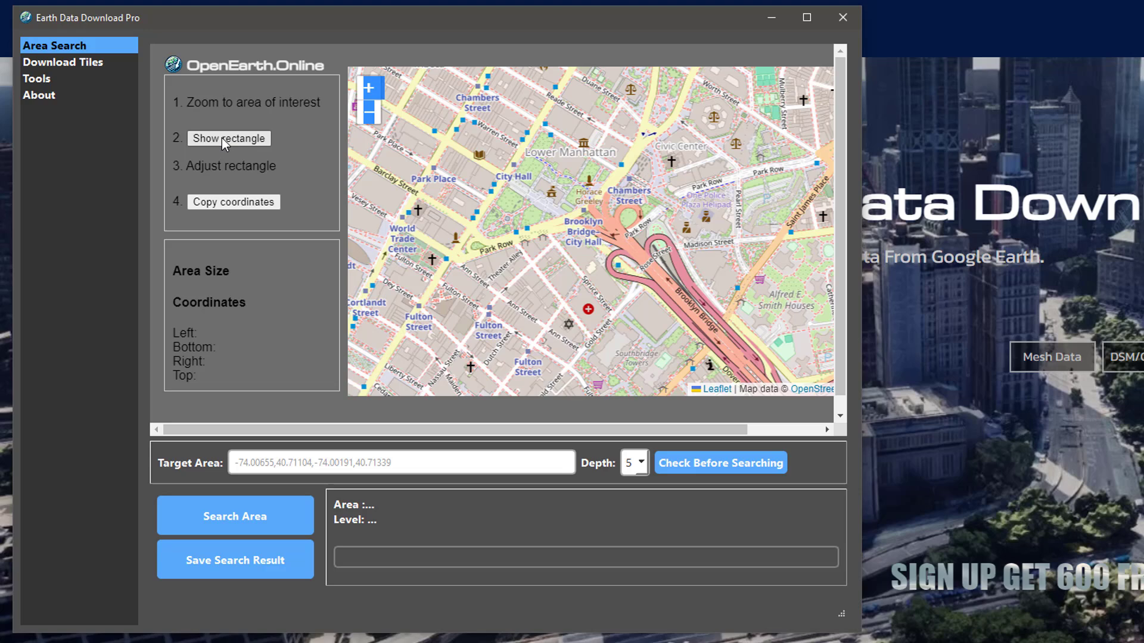
{"action": "left_click", "coordinate": [229, 138]}
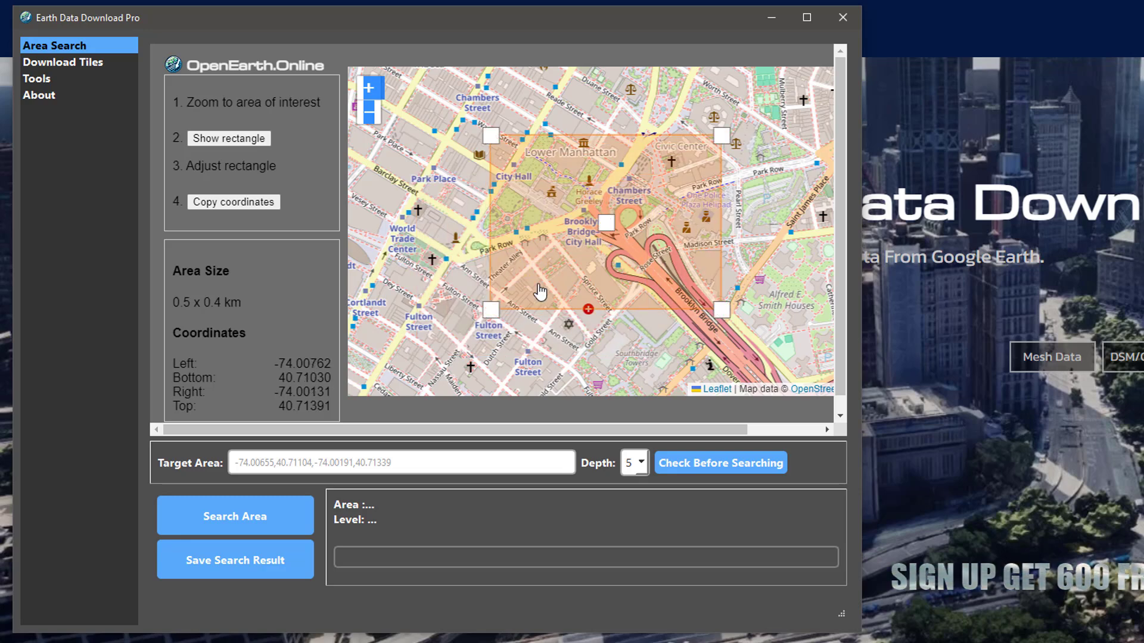
{"action": "double_click", "coordinate": [207, 302]}
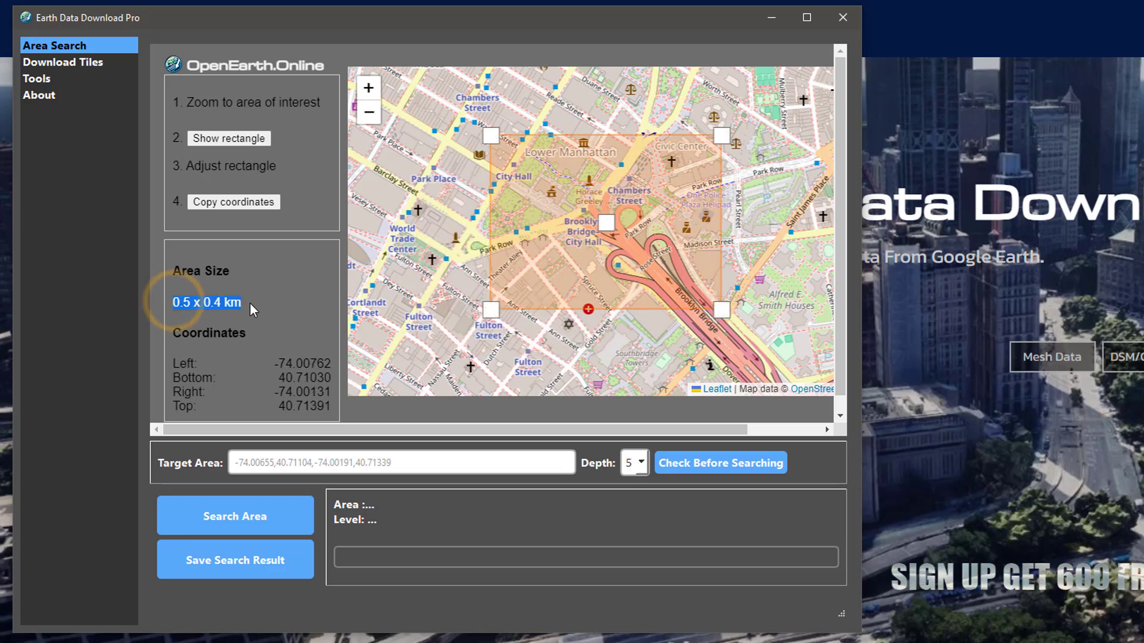
- Copy the rectangle coordinates -74.00762,40.71030,-74.00131,40.71391 into the Target Area field
{"action": "left_click", "coordinate": [234, 201]}
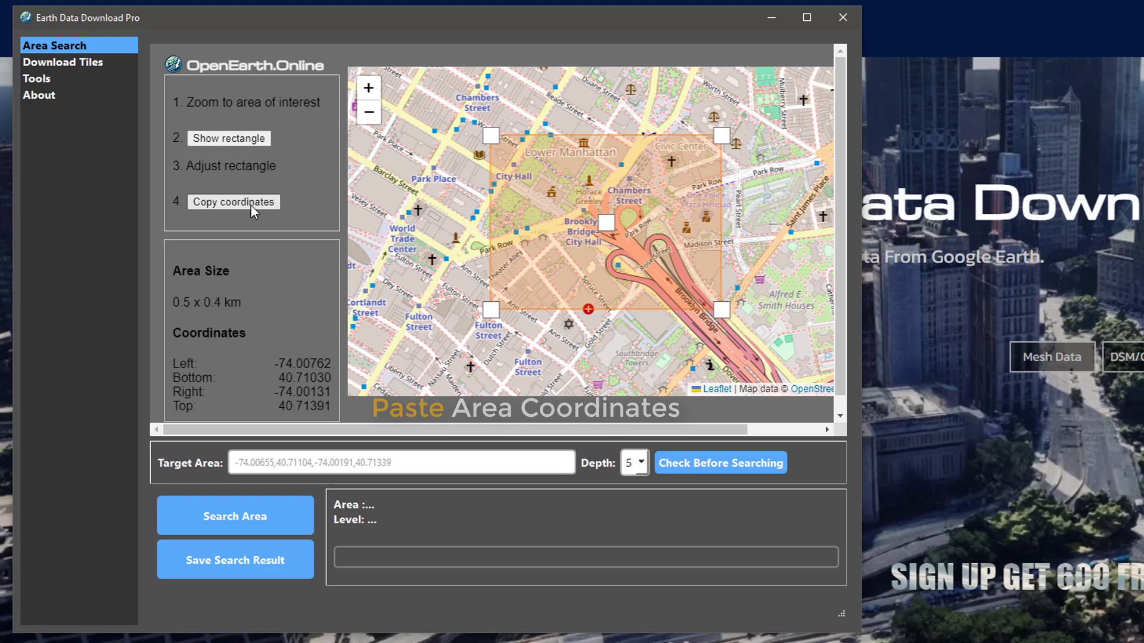
{"action": "left_click", "coordinate": [233, 202]}
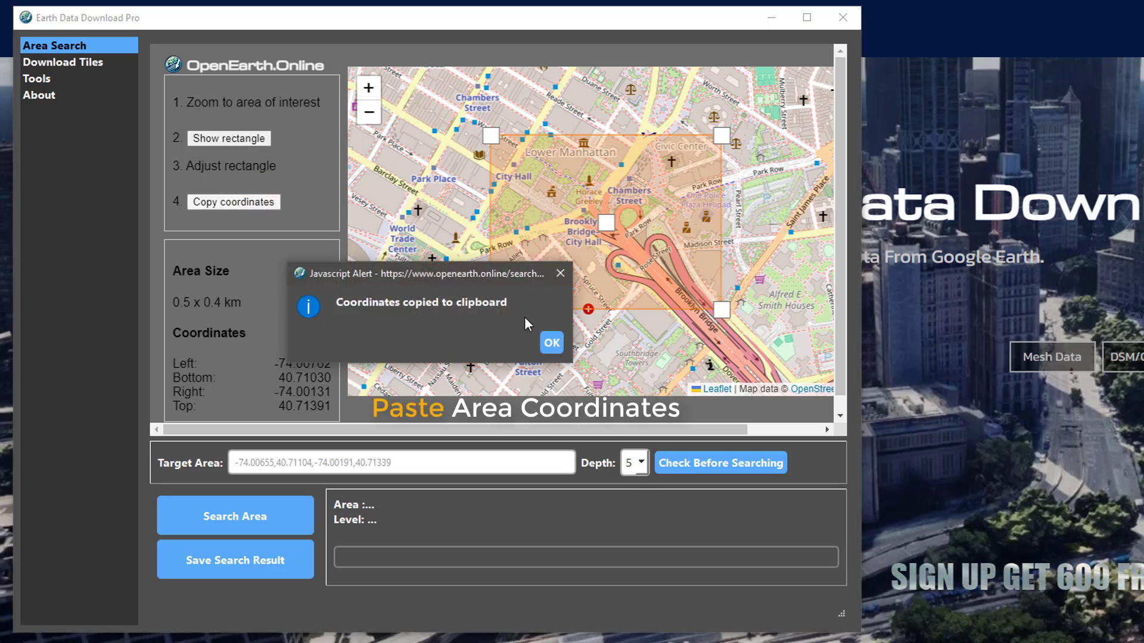
{"action": "left_click", "coordinate": [551, 343]}
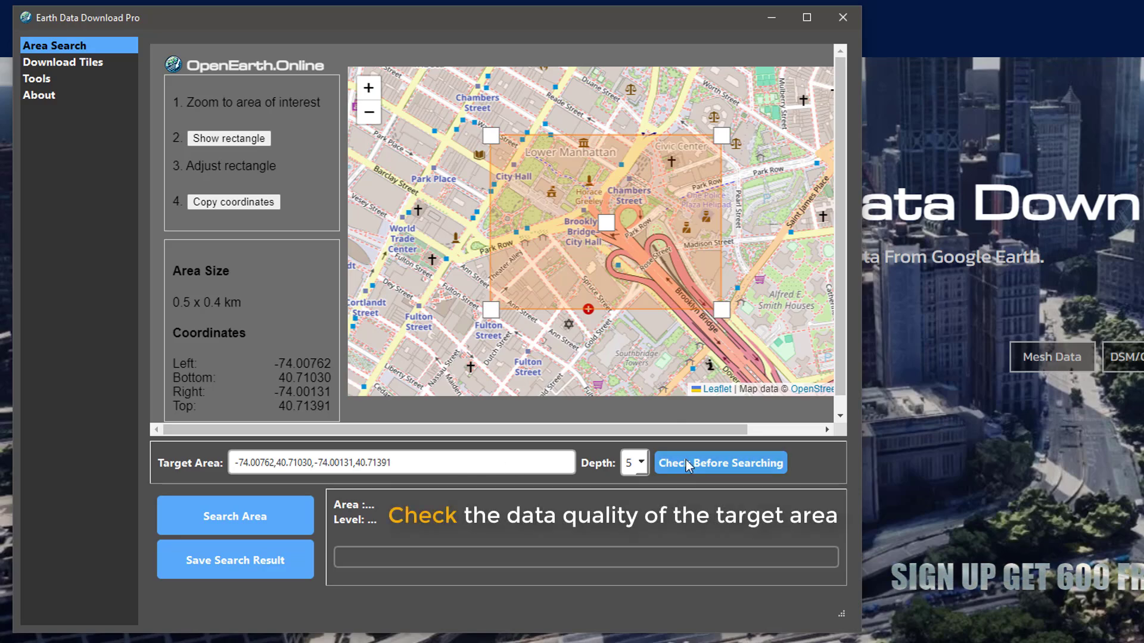
- Preview the target area in 3D Google Earth to check its data quality
{"action": "left_click", "coordinate": [720, 462]}
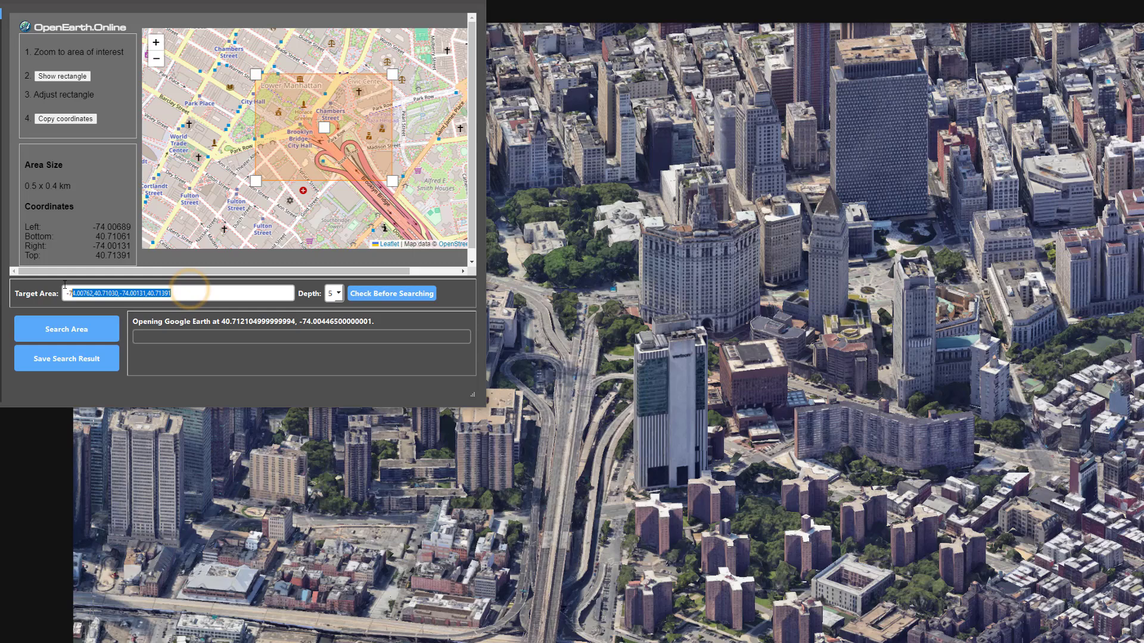
{"action": "left_click", "coordinate": [67, 329]}
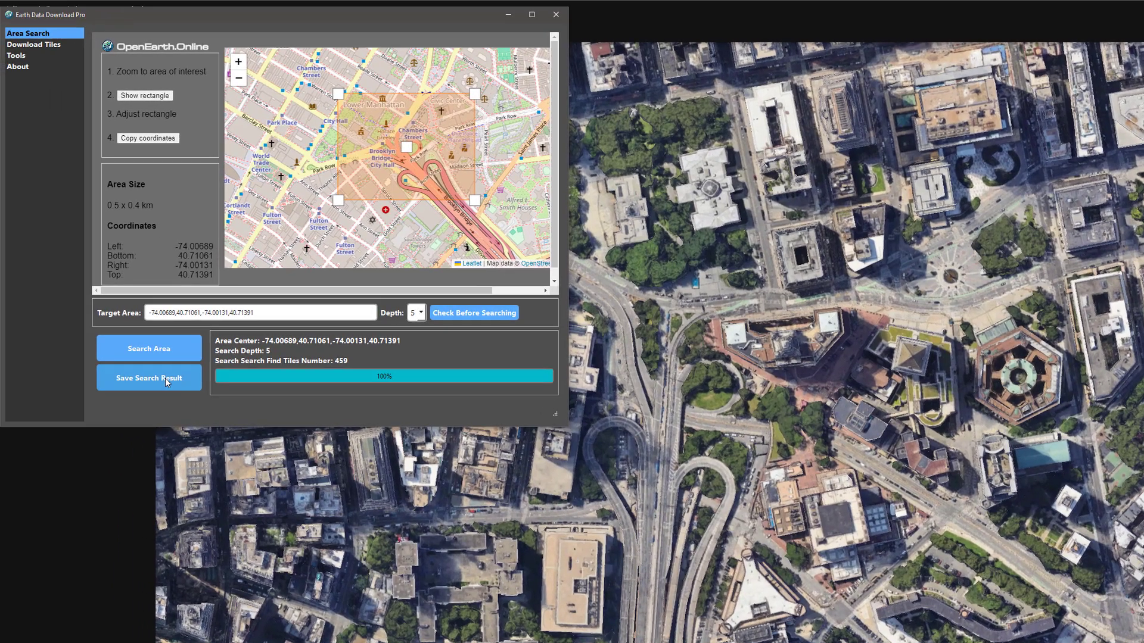
- Save the 459-tile search result under the file name NY_Task
{"action": "left_click", "coordinate": [148, 378]}
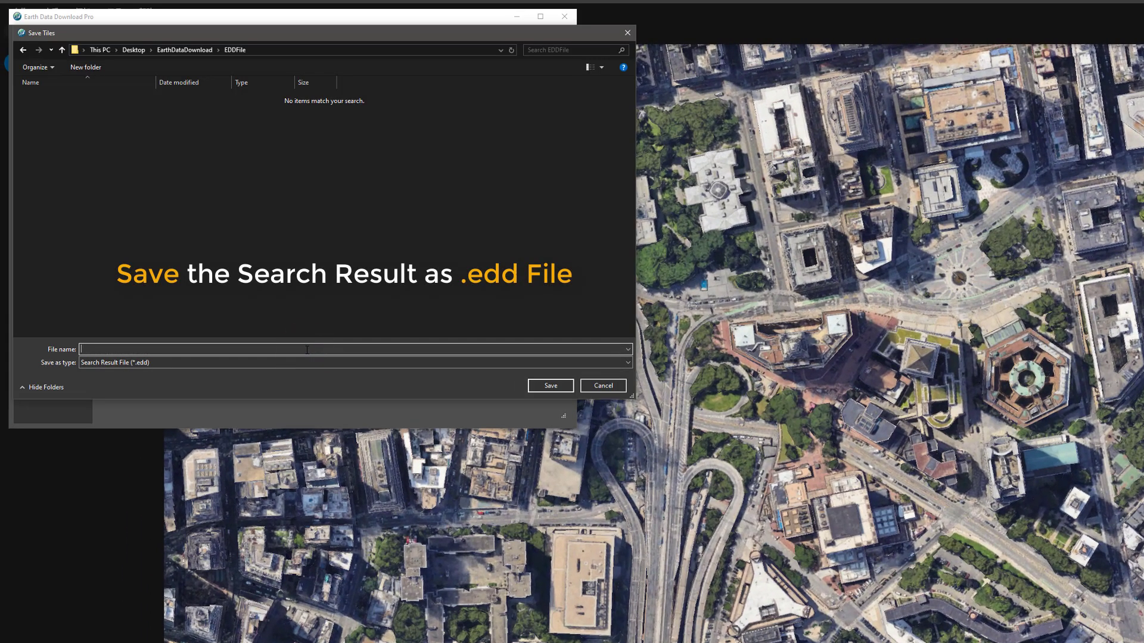
{"action": "type", "text": "NY_Task"}
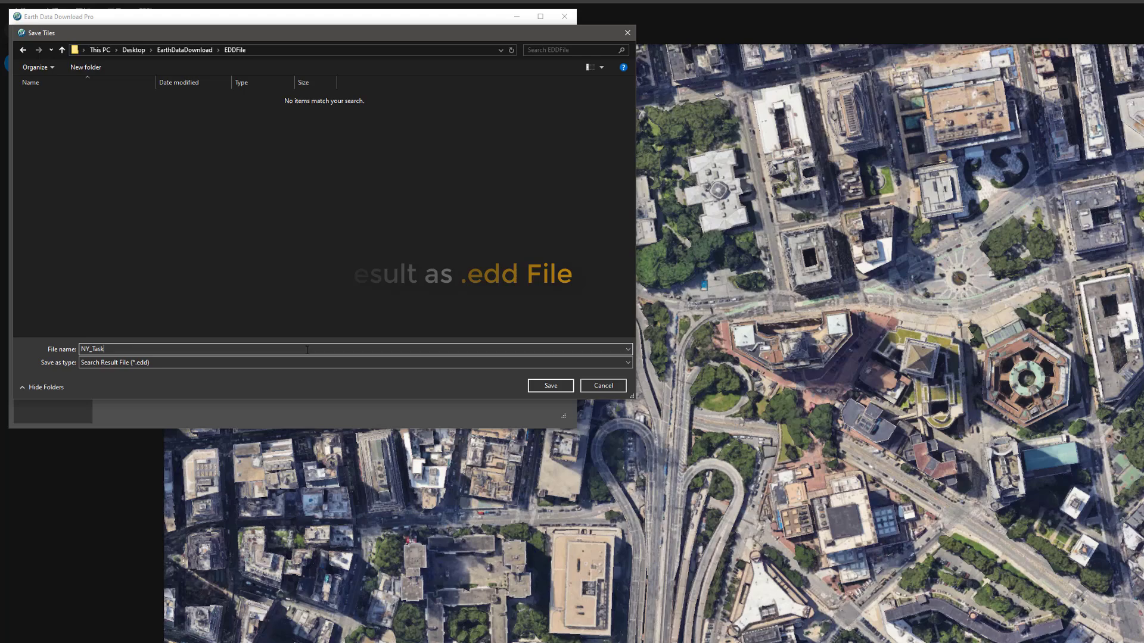
{"action": "left_click", "coordinate": [550, 385]}
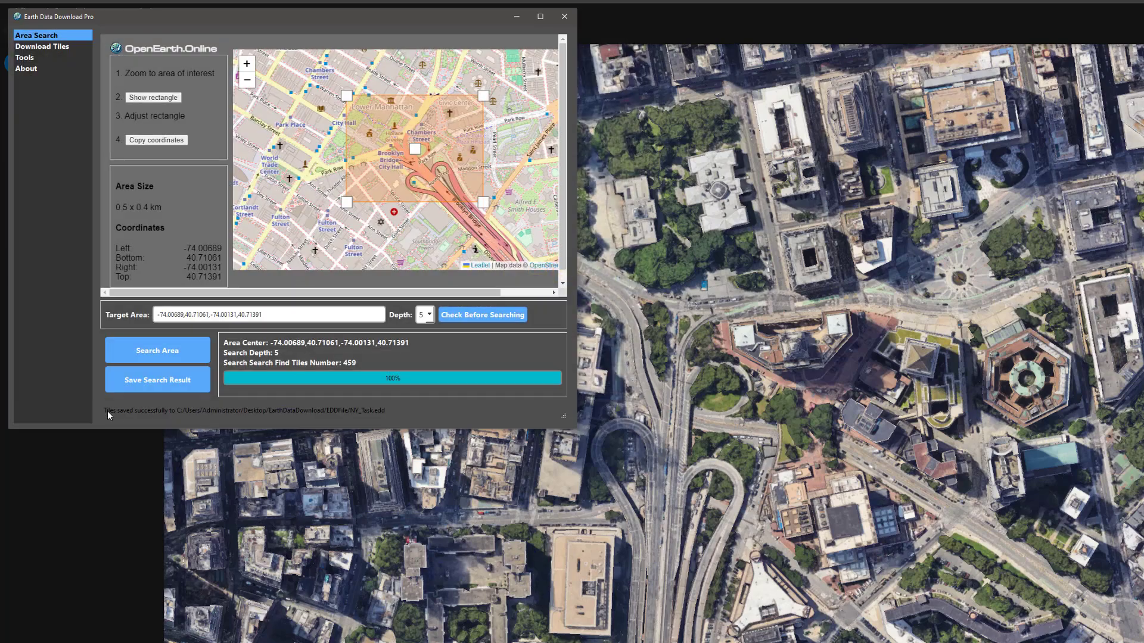